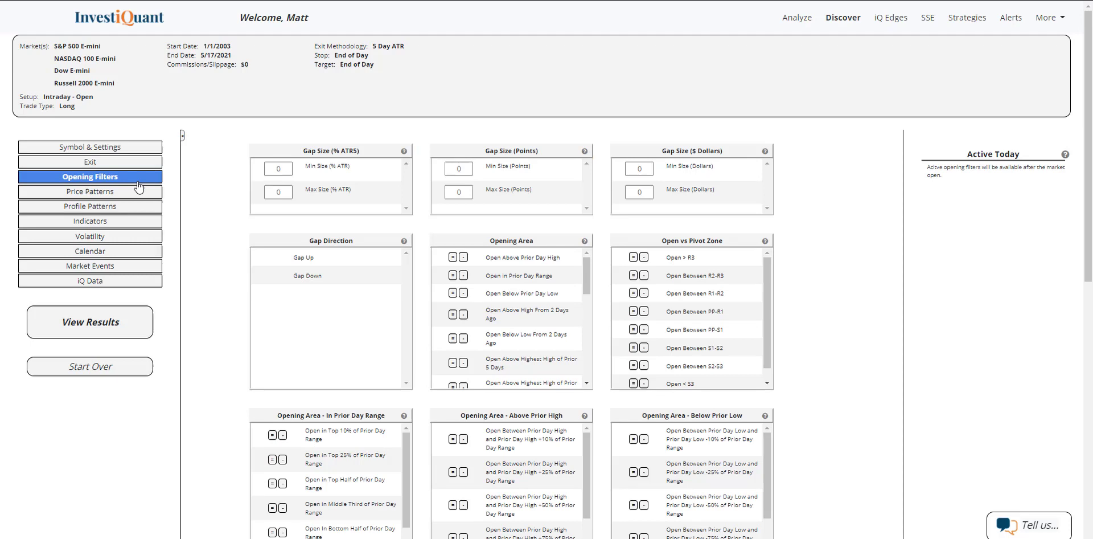
Check Gap Down under Gap Direction, then bring up the Price Patterns filters
click(306, 274)
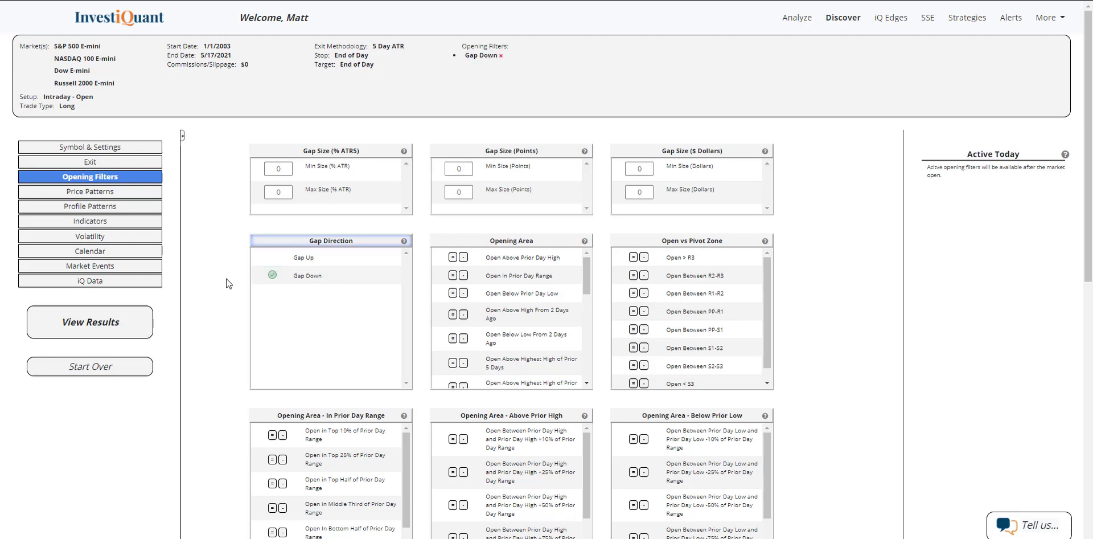
click(90, 192)
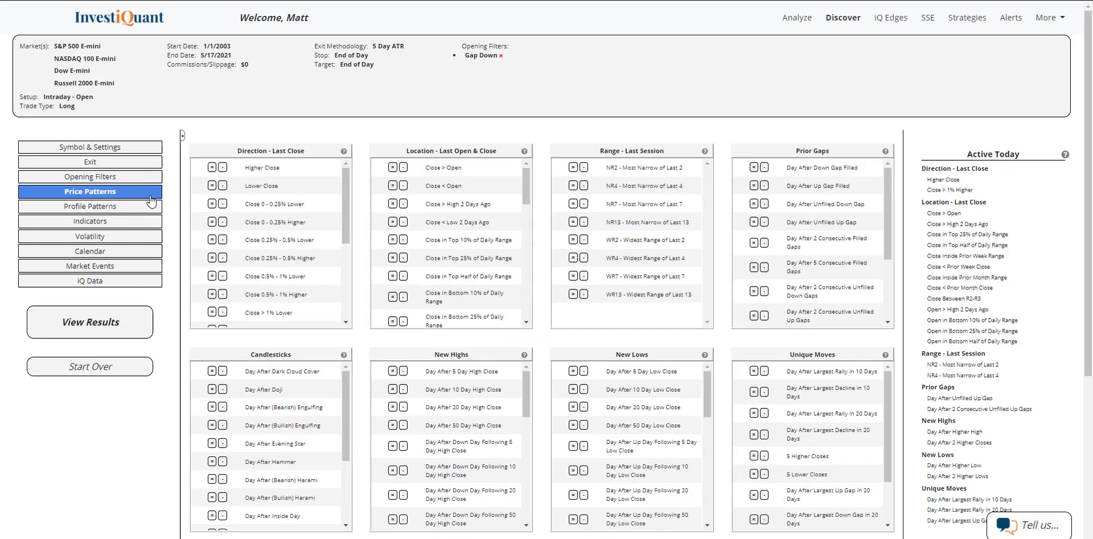
click(89, 322)
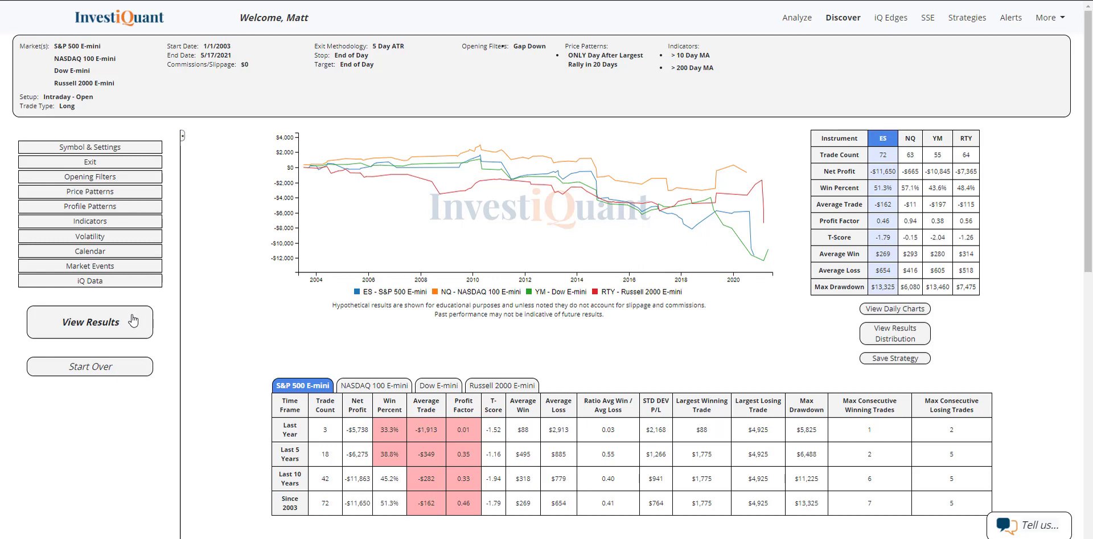